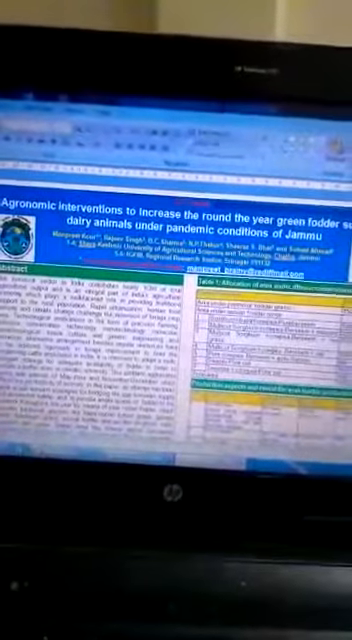
scroll(down, 3)
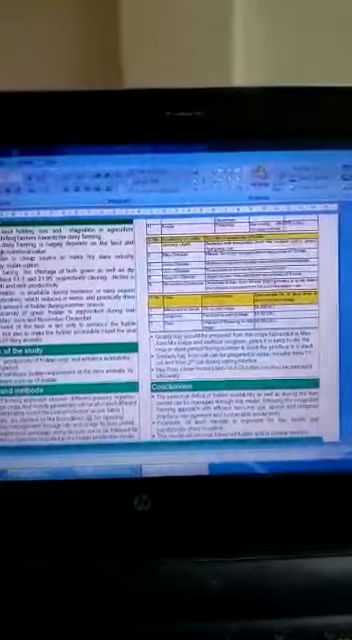
scroll(down, 3)
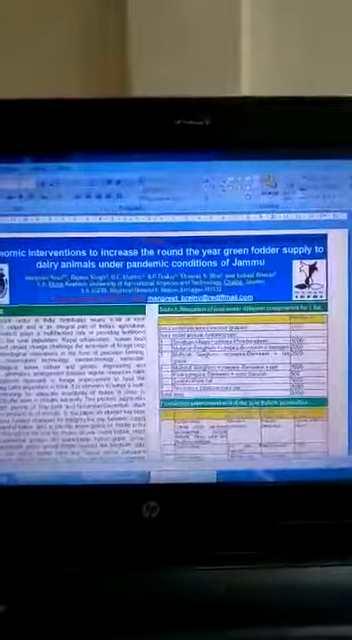